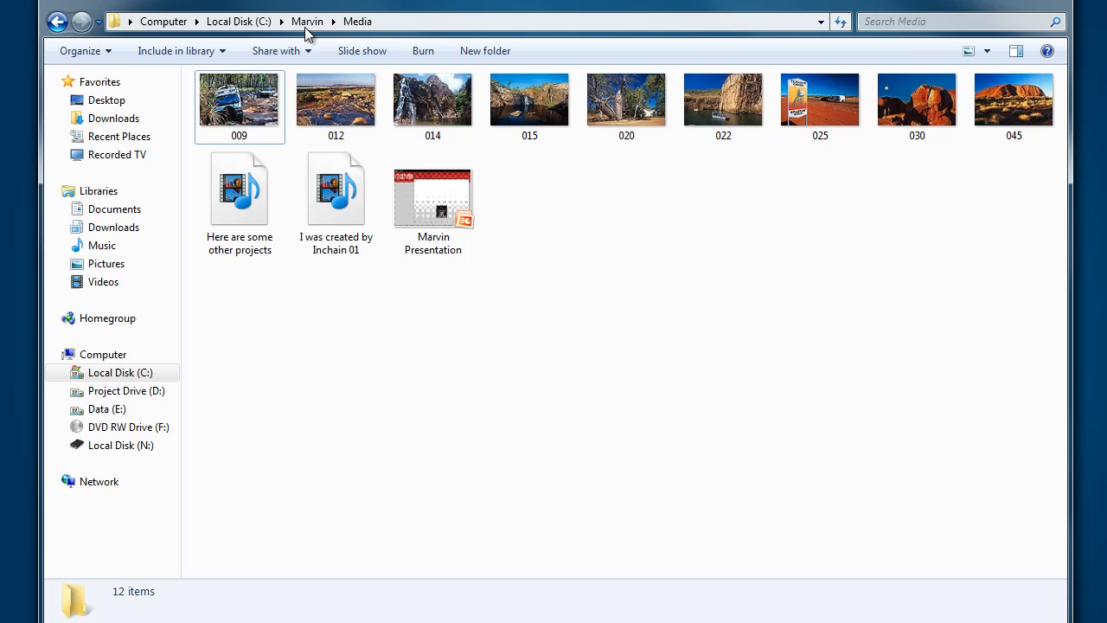
Step: Start a new Marvin project and open the PowerPoint file chooser in the Media folder
click(432, 190)
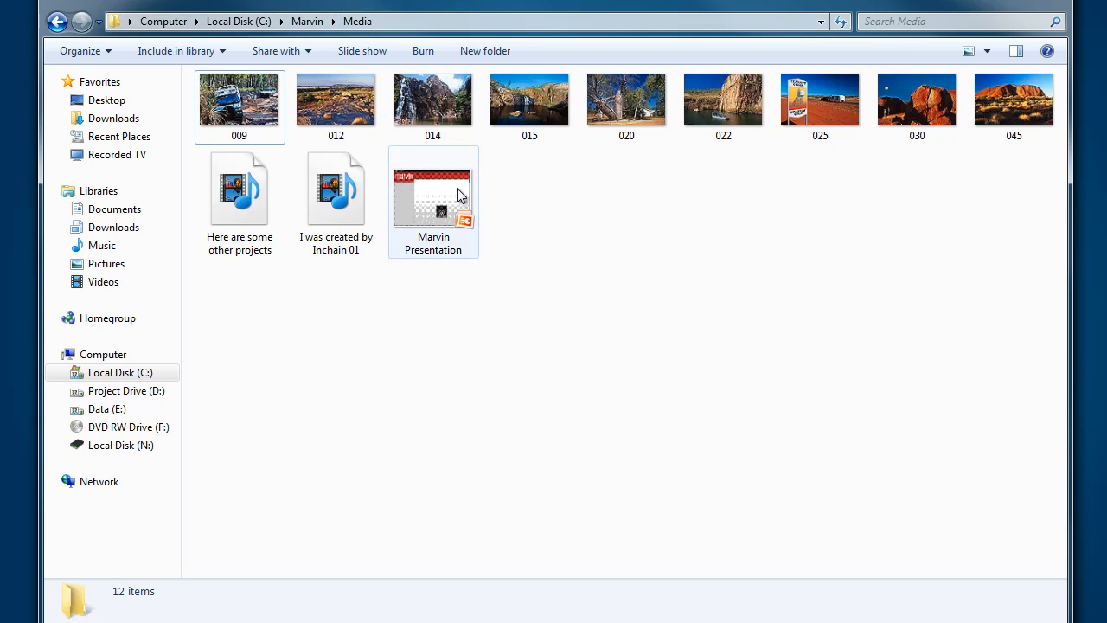
mouse_move(441, 202)
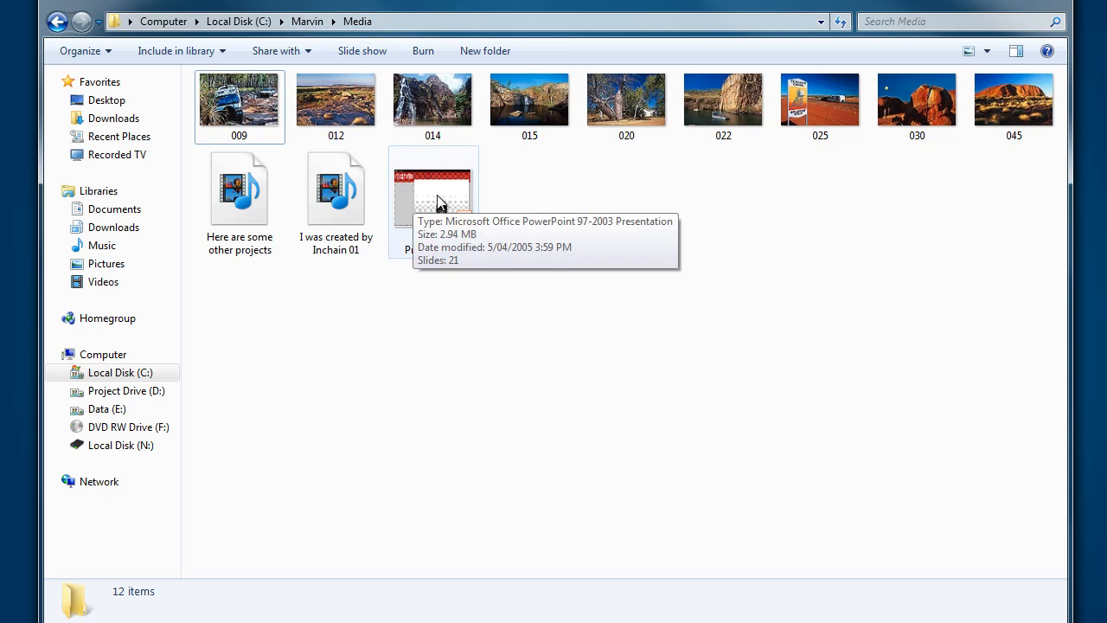
mouse_move(456, 212)
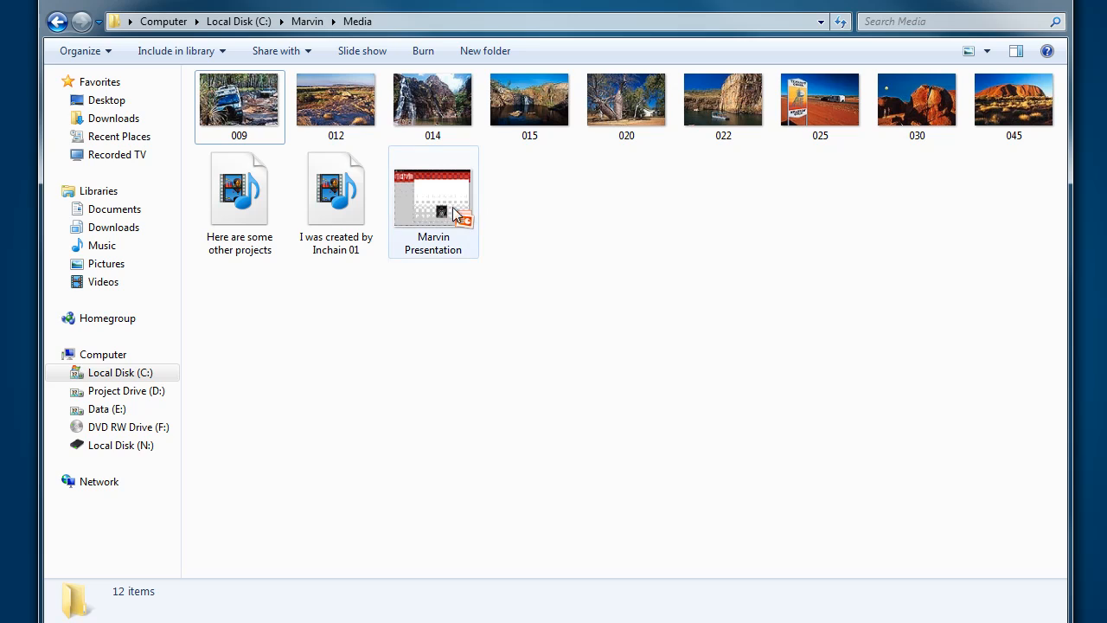
mouse_move(516, 211)
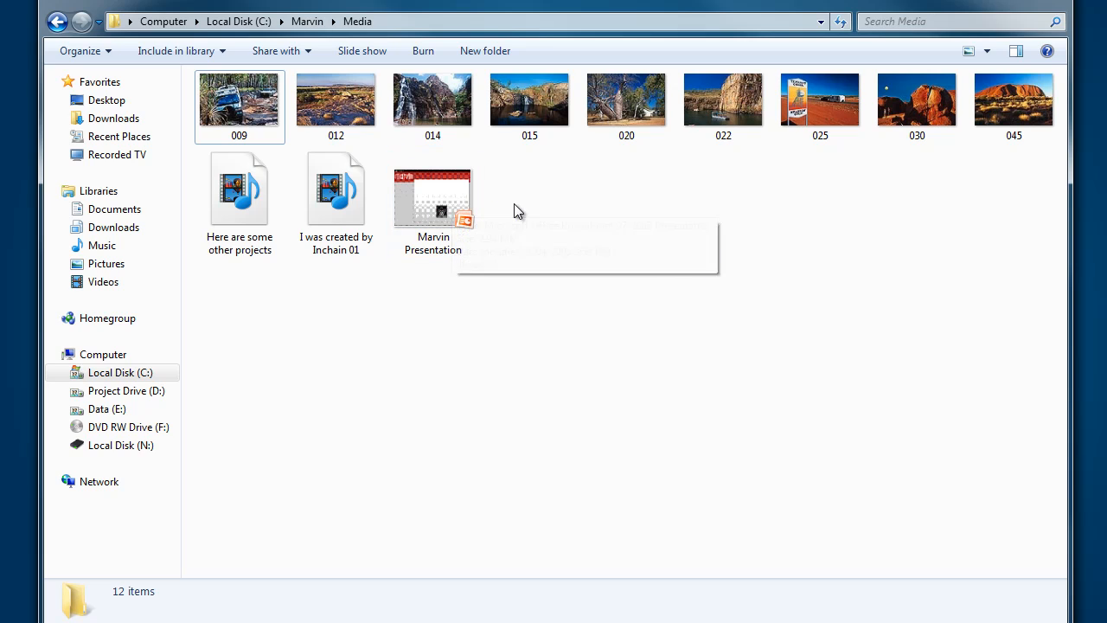
mouse_move(531, 203)
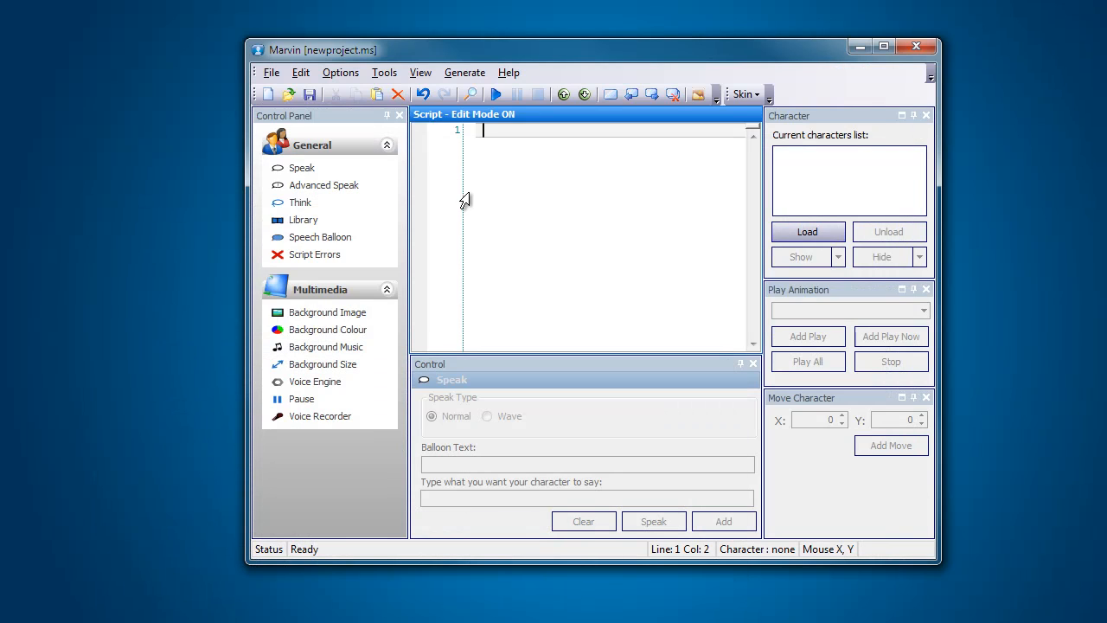
click(384, 72)
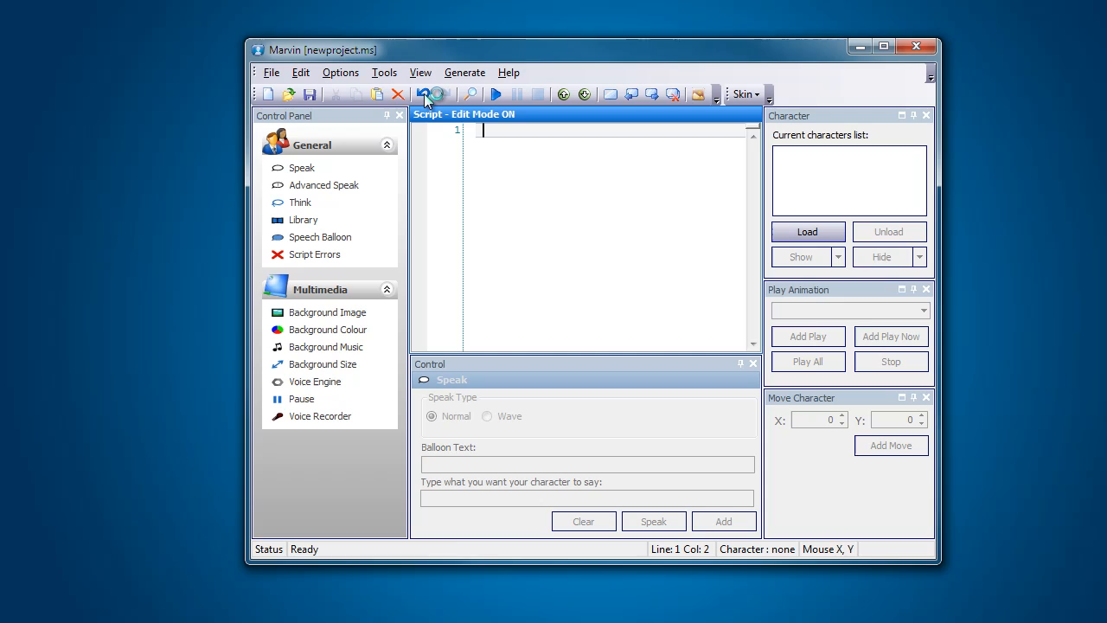
click(436, 95)
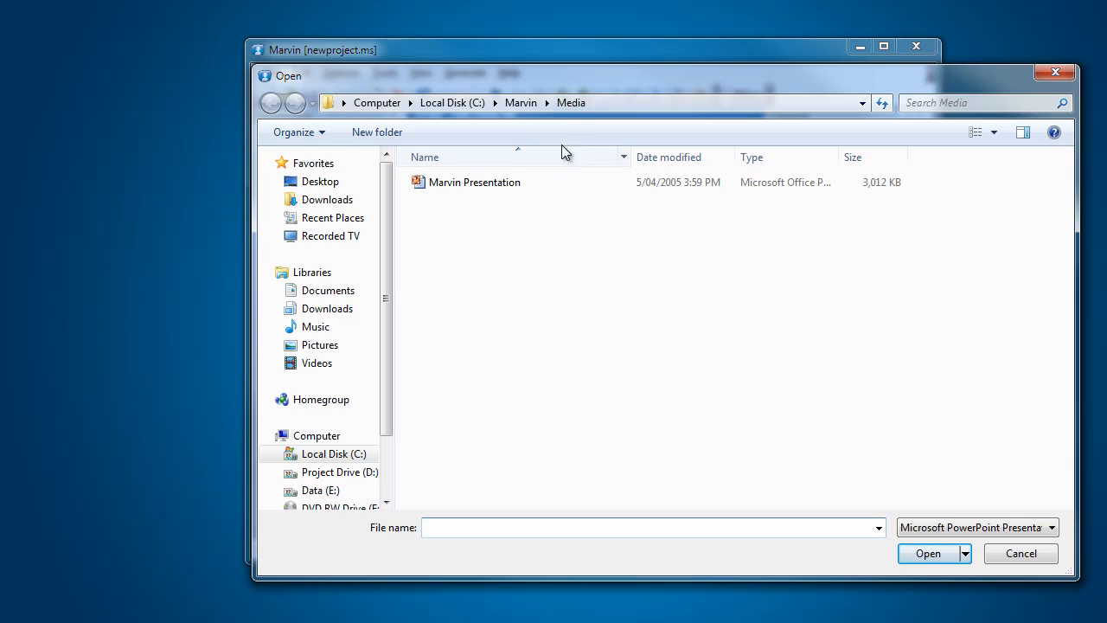
mouse_move(497, 188)
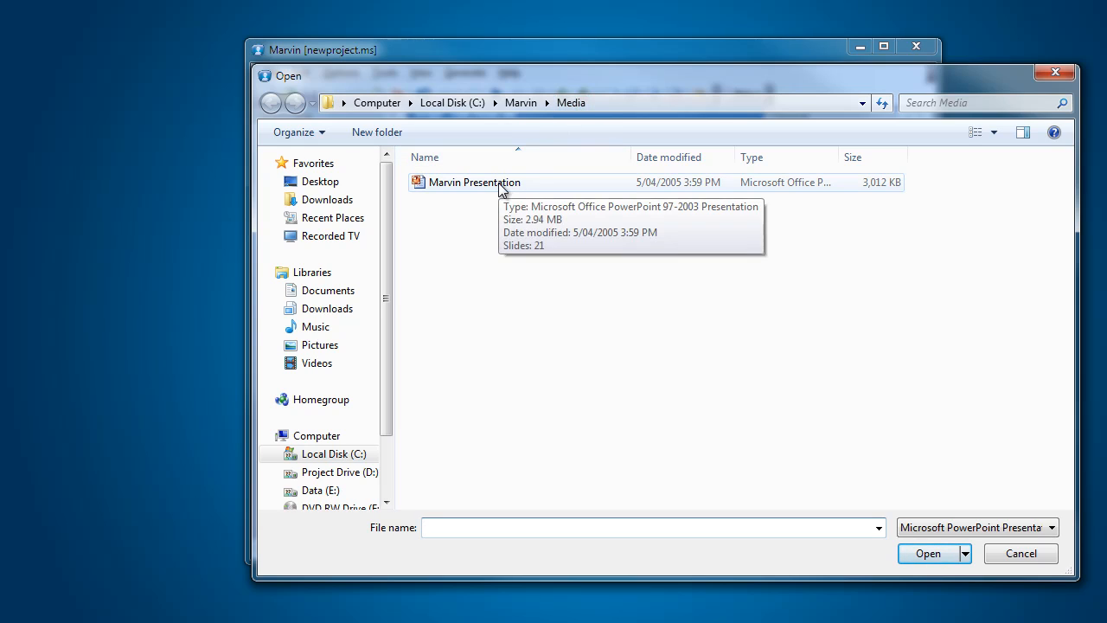
Step: Pick Marvin Presentation from the Media folder as the presentation to convert
click(474, 181)
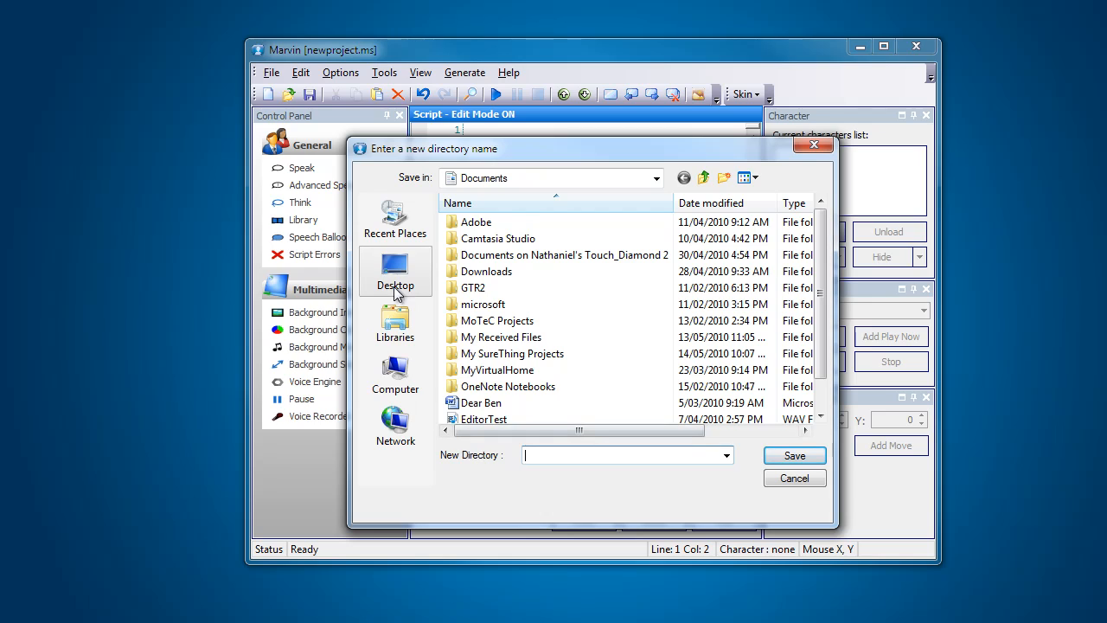
Step: Convert the slides into a new Desktop folder named 'ppt' and dismiss the success message
click(394, 273)
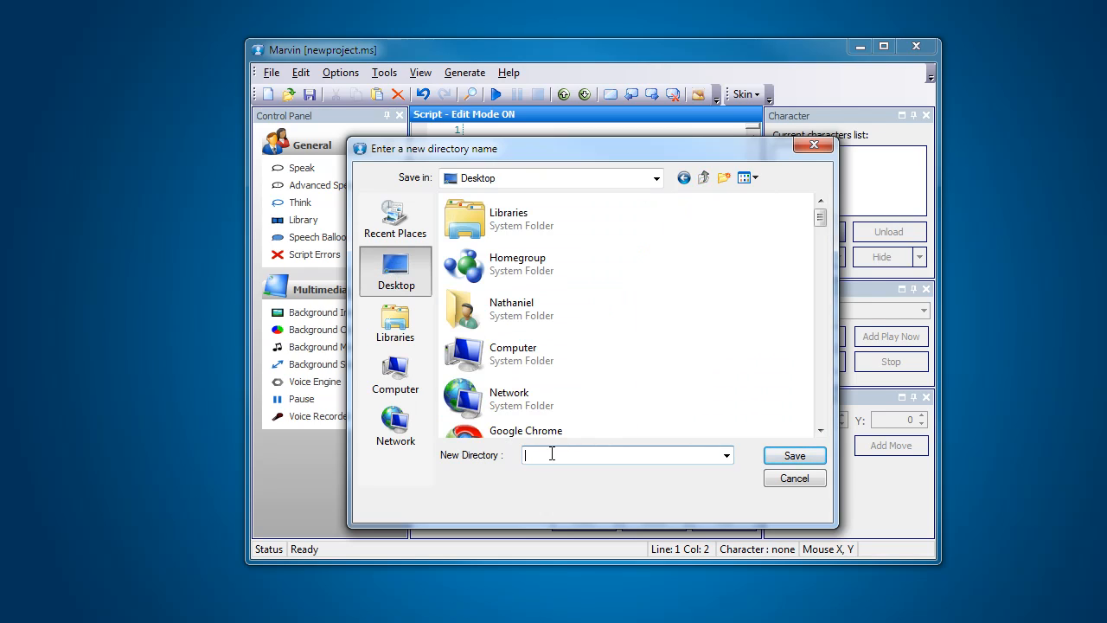
text(pp)
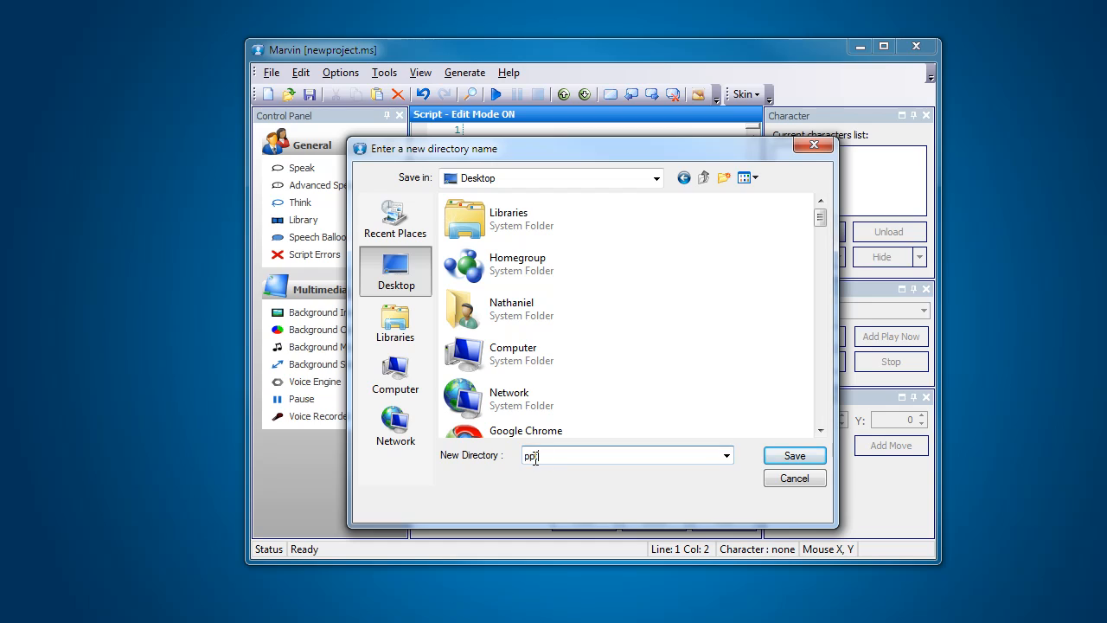
text(t)
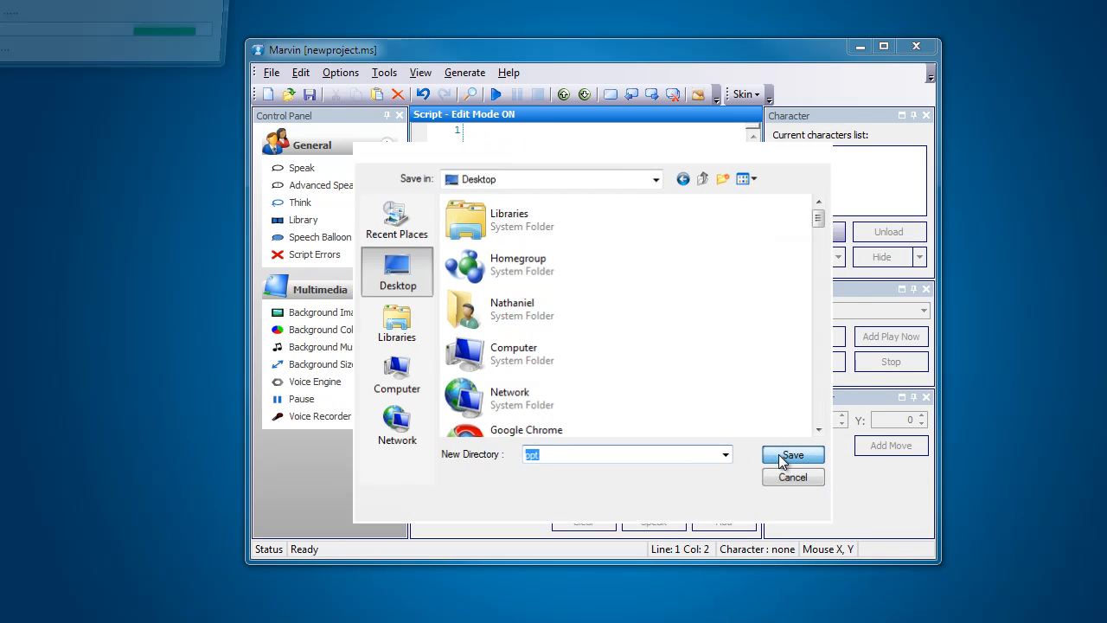
click(792, 456)
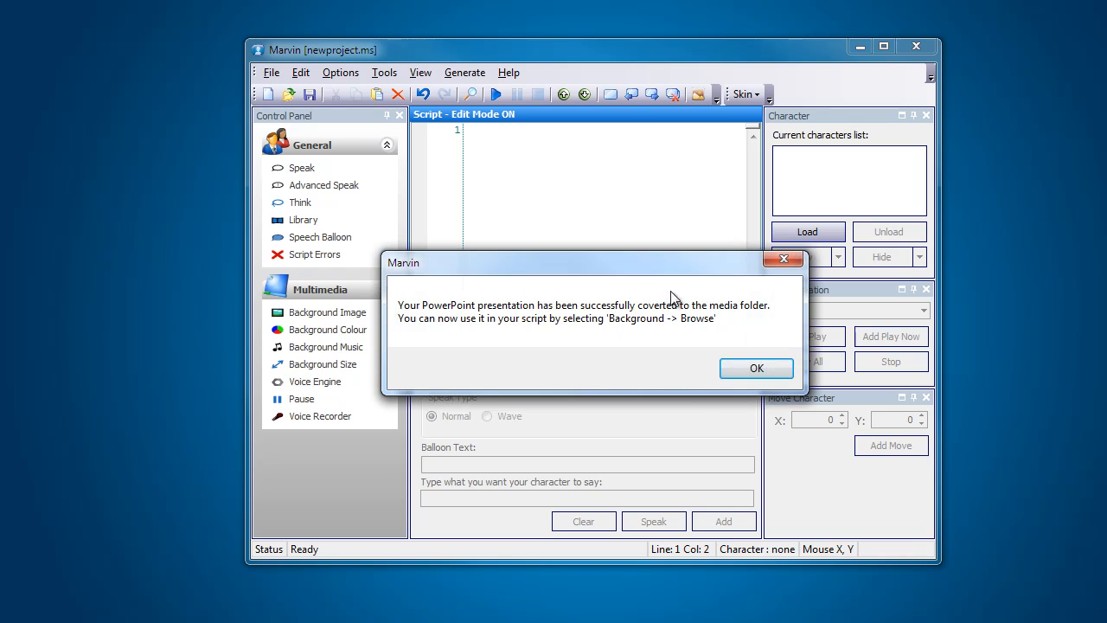
click(756, 367)
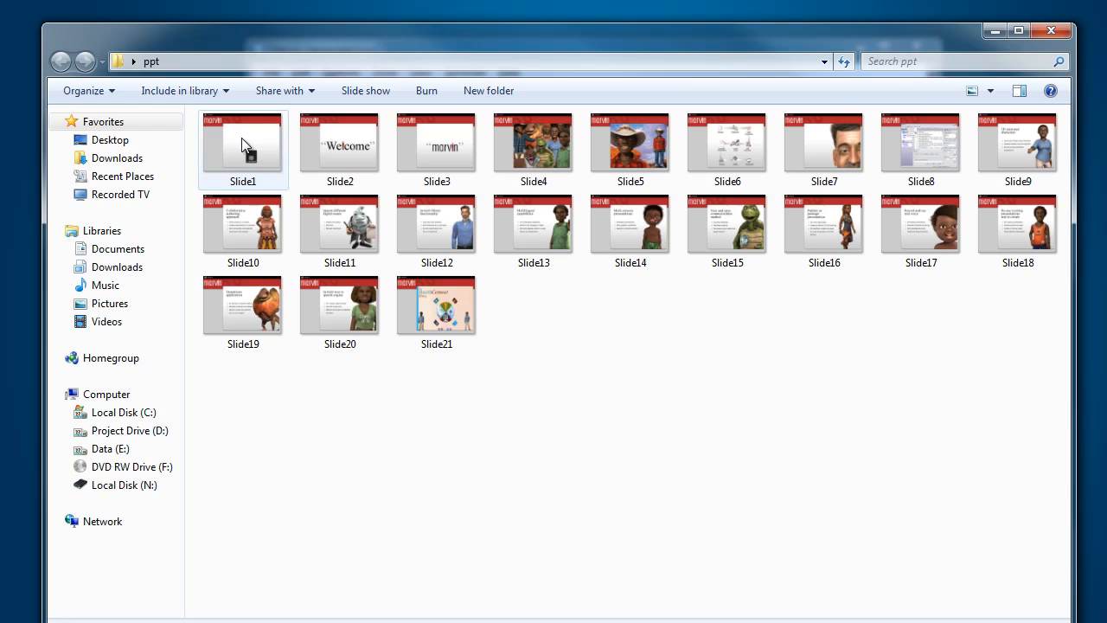
Step: Inspect the ppt folder's slide images and confirm a slide is 960 x 720
click(243, 145)
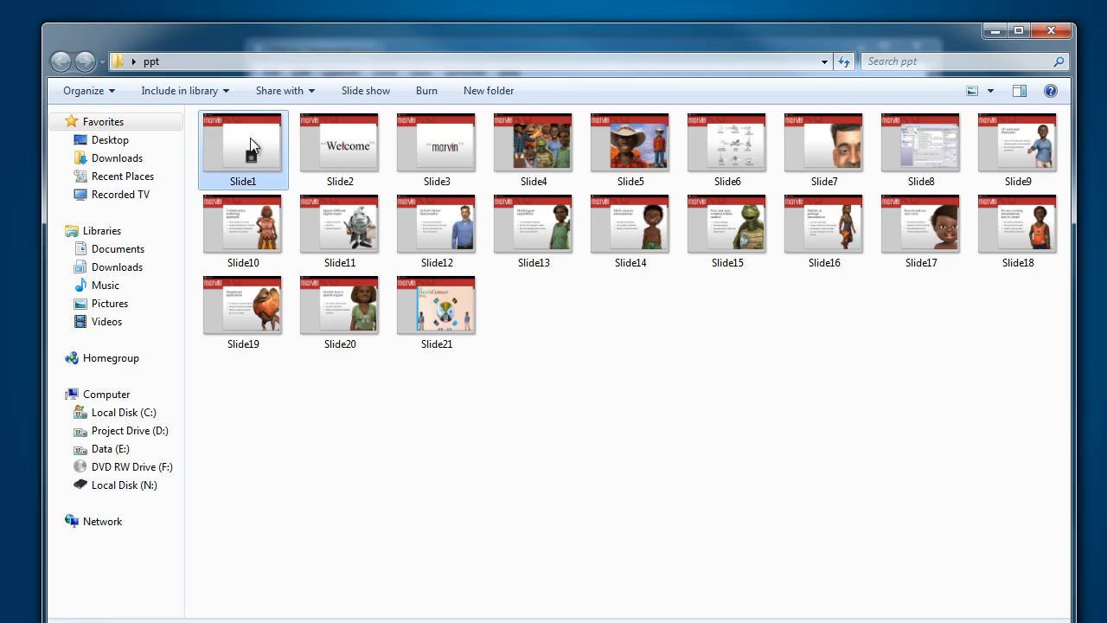
click(435, 304)
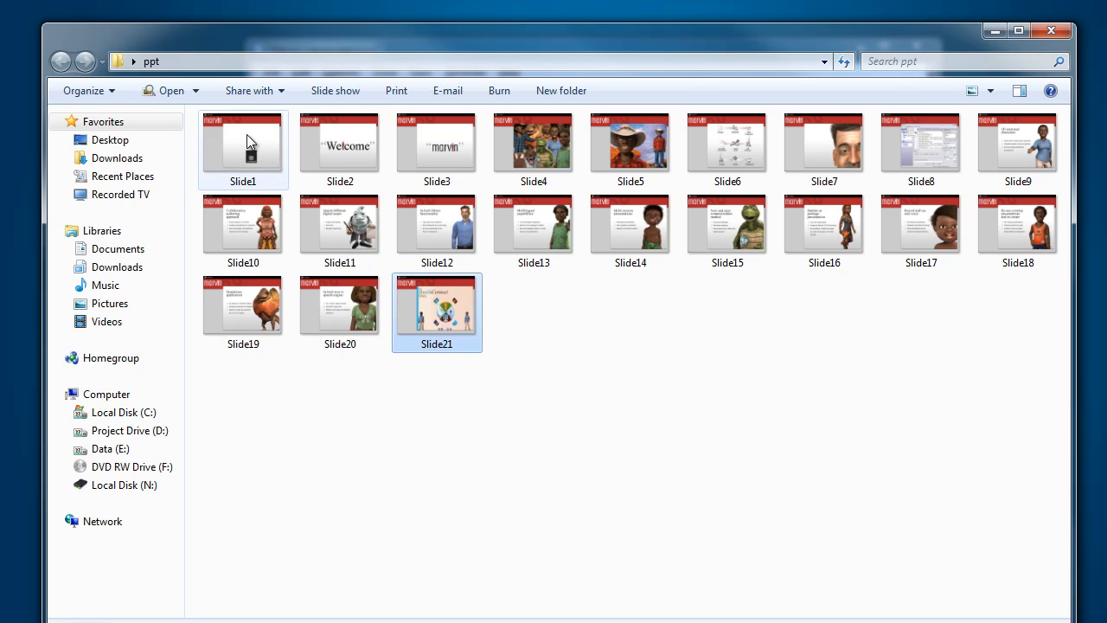
mouse_move(437, 312)
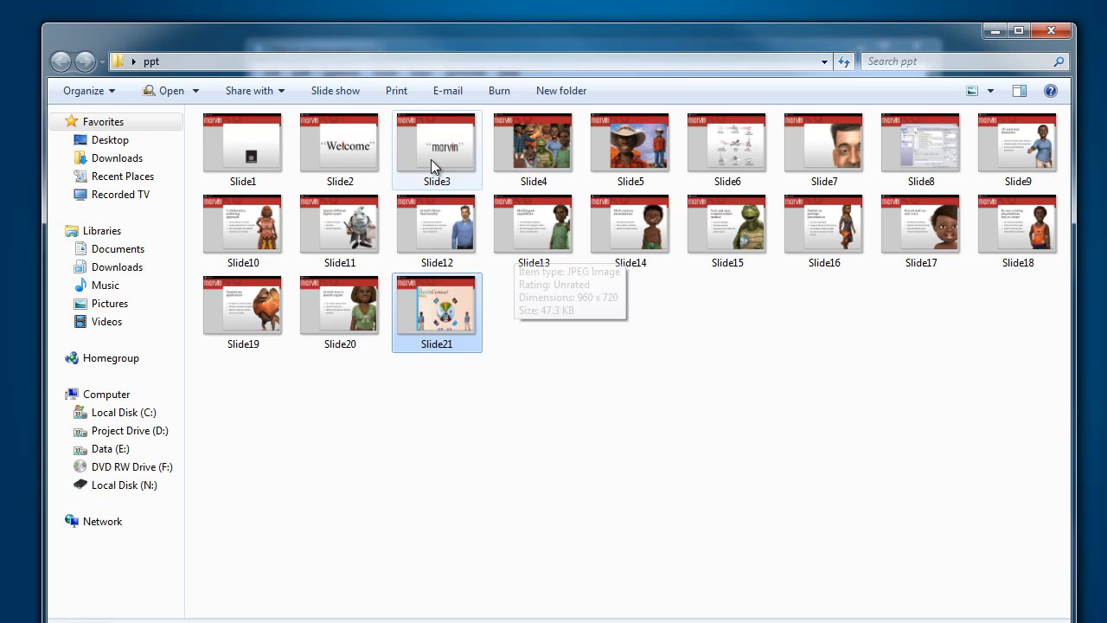
mouse_move(437, 215)
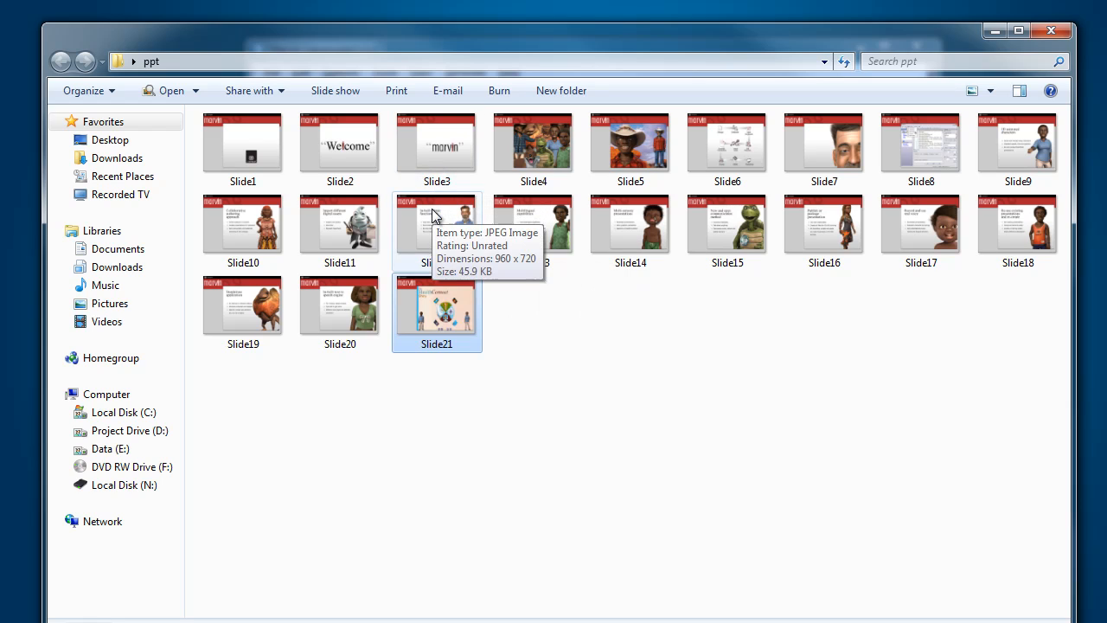
mouse_move(437, 147)
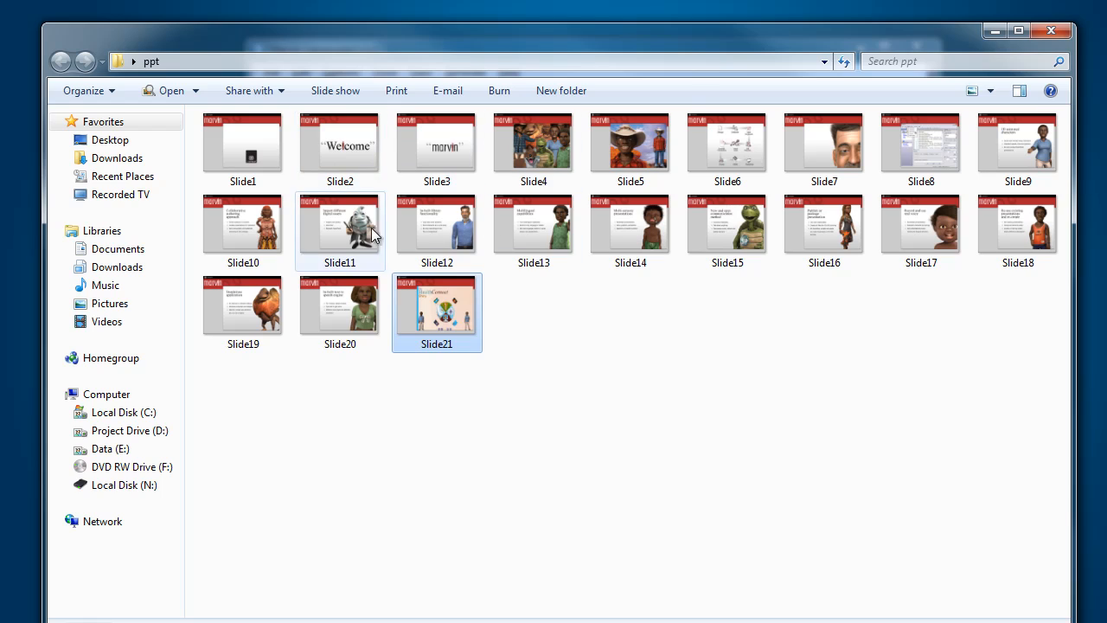
mouse_move(425, 232)
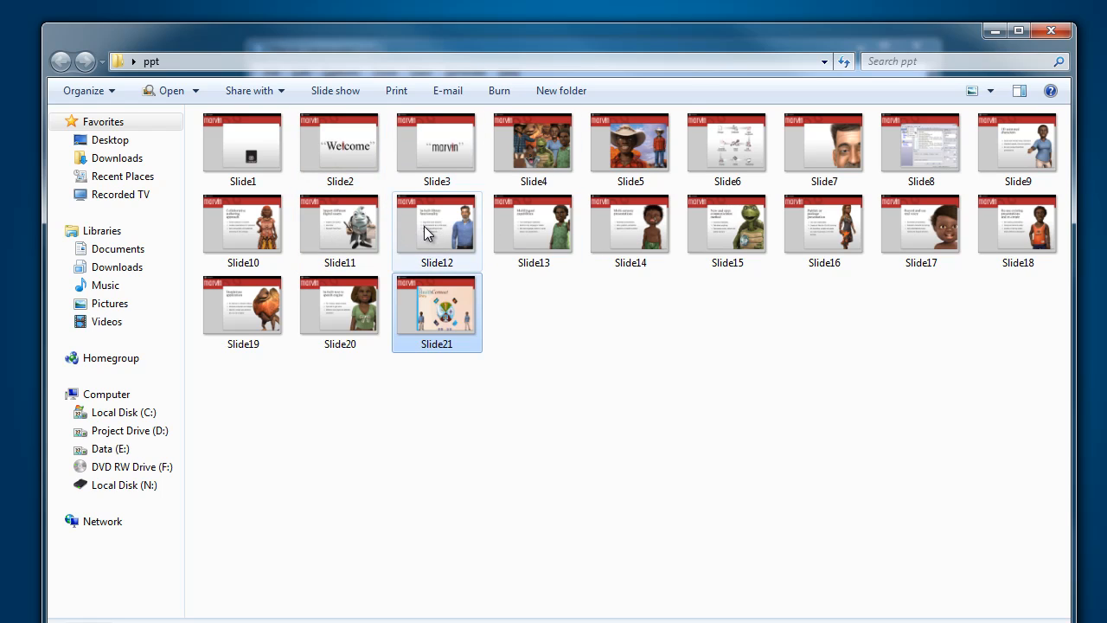
mouse_move(534, 225)
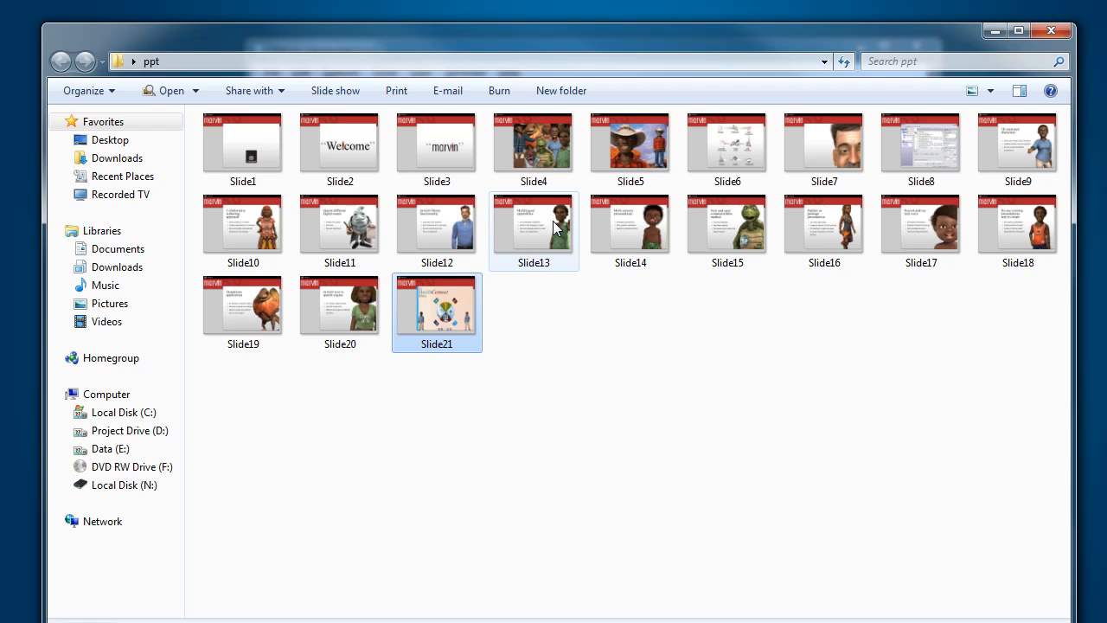
mouse_move(519, 248)
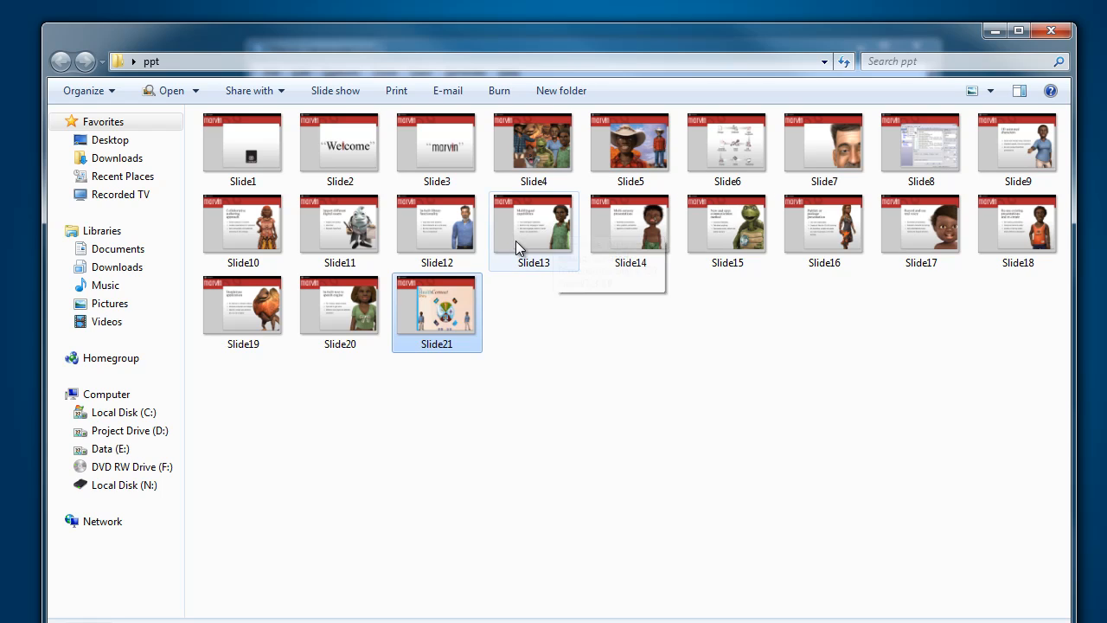
mouse_move(578, 269)
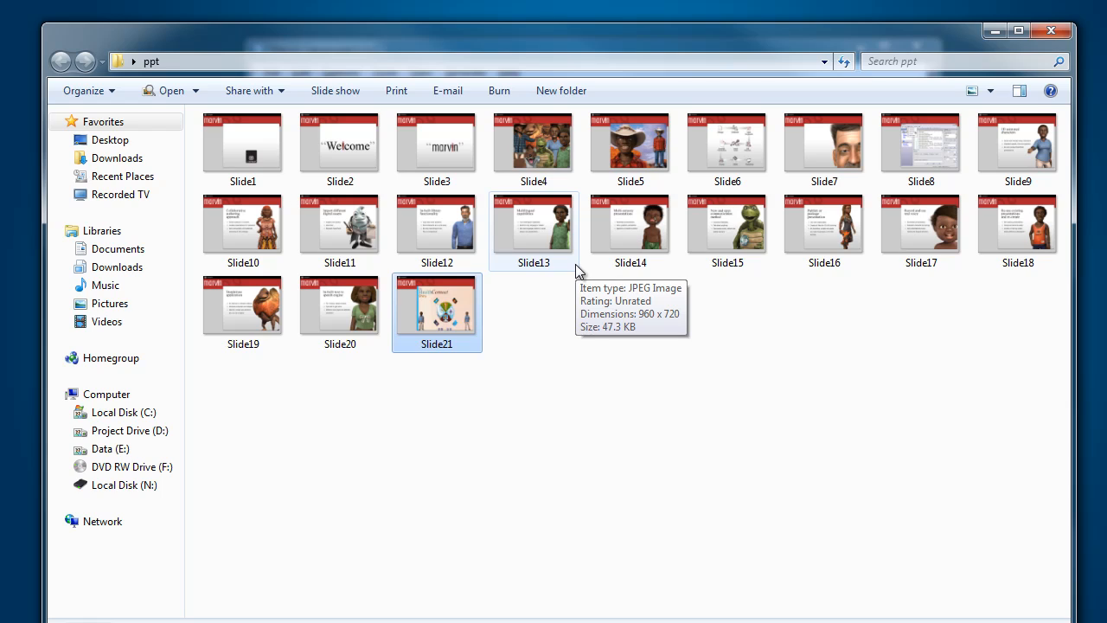
mouse_move(437, 227)
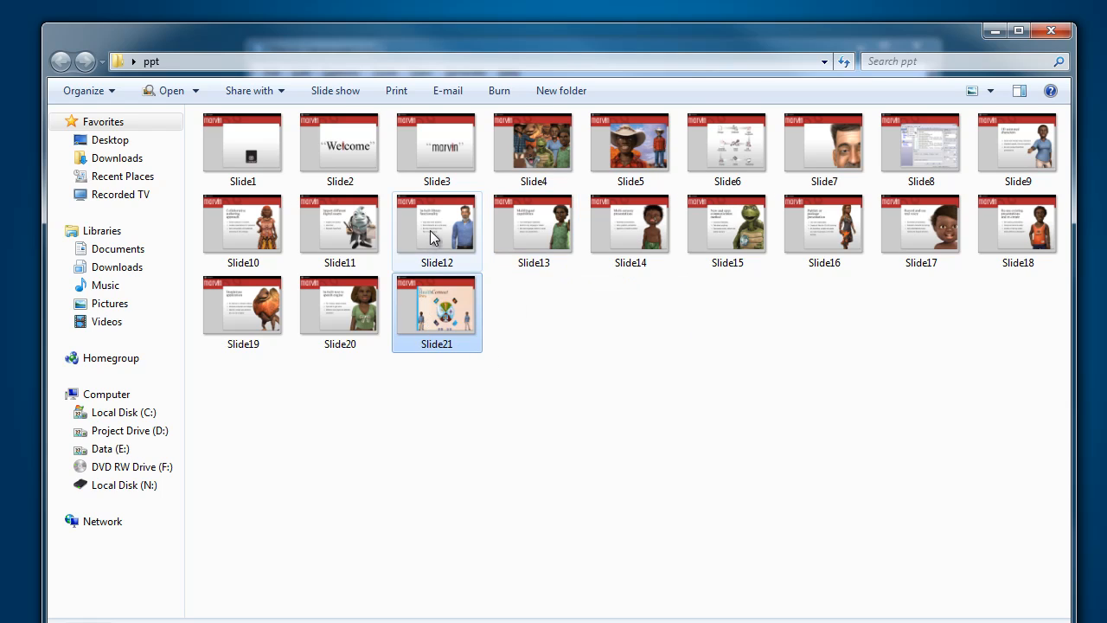
mouse_move(480, 279)
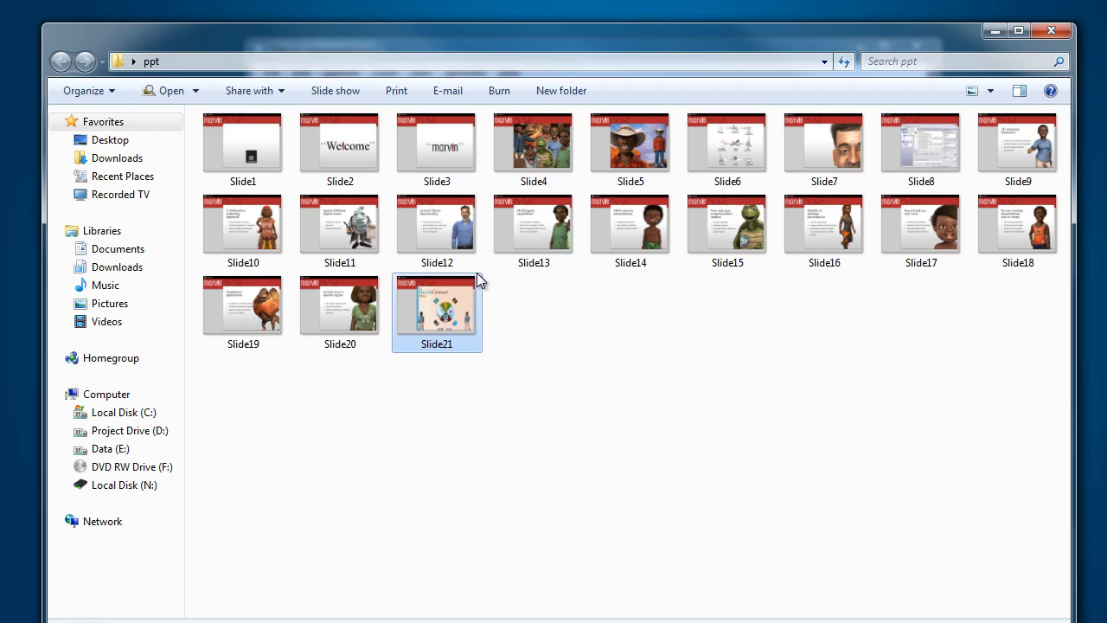
mouse_move(534, 225)
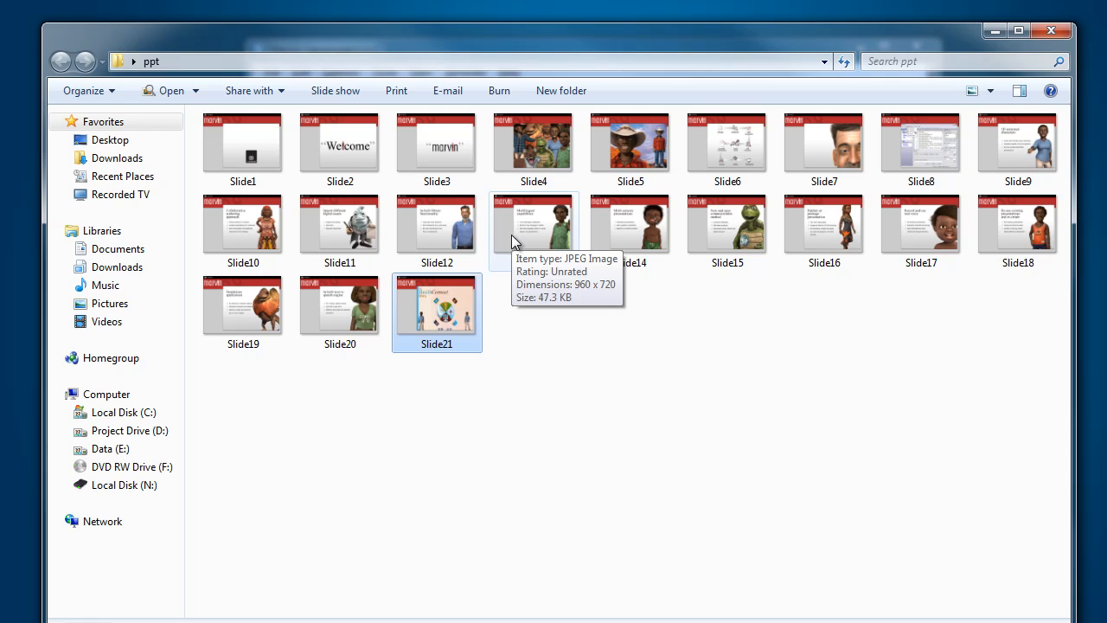
mouse_move(545, 312)
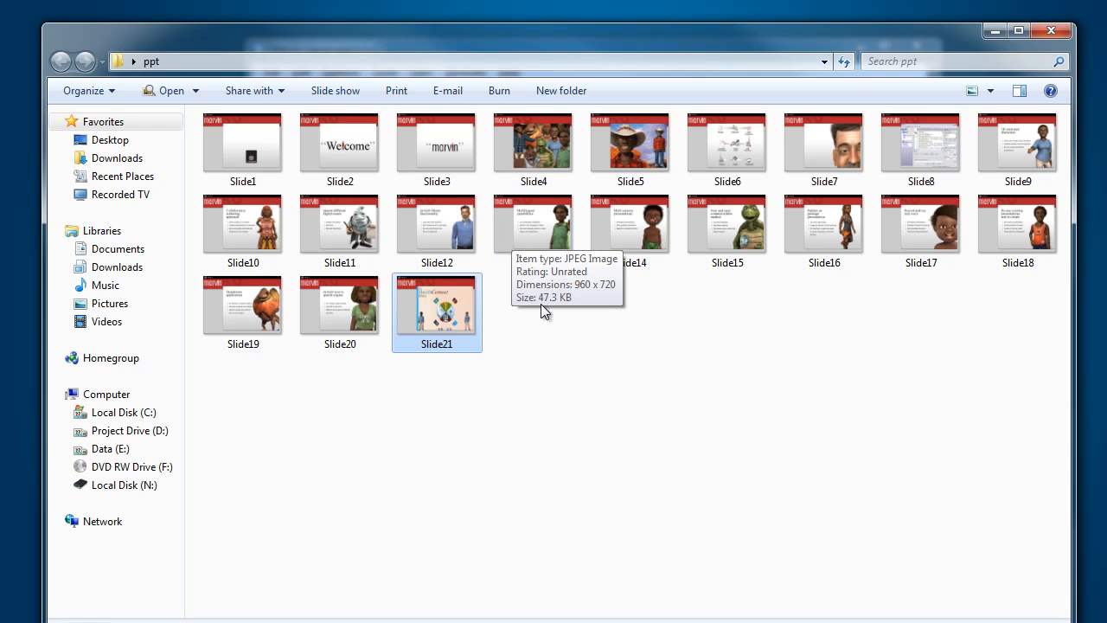
mouse_move(1049, 45)
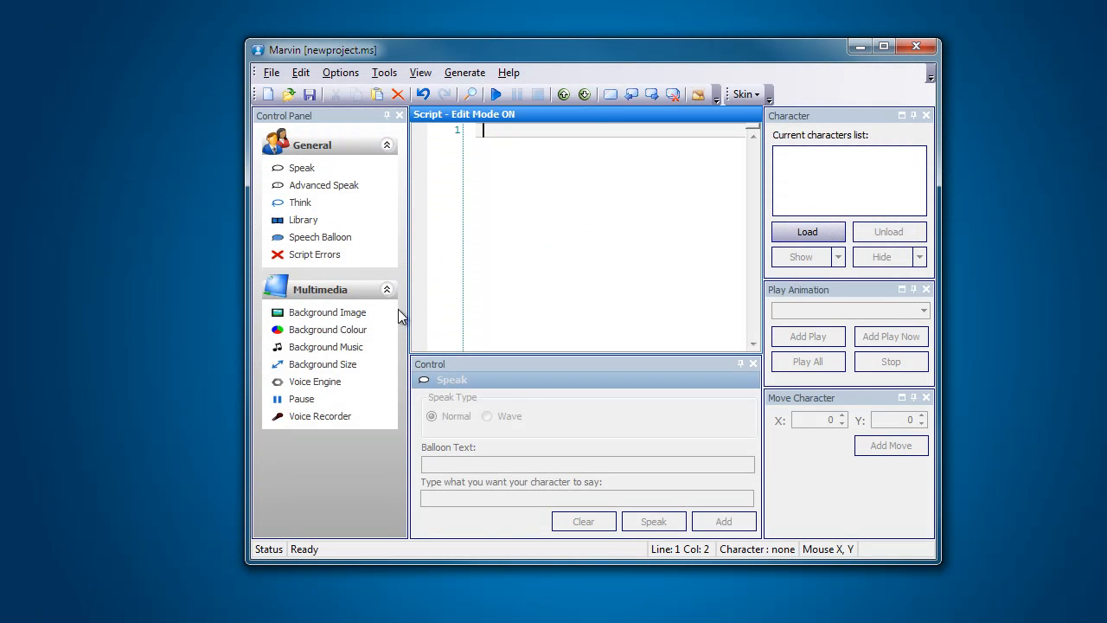
mouse_move(327, 312)
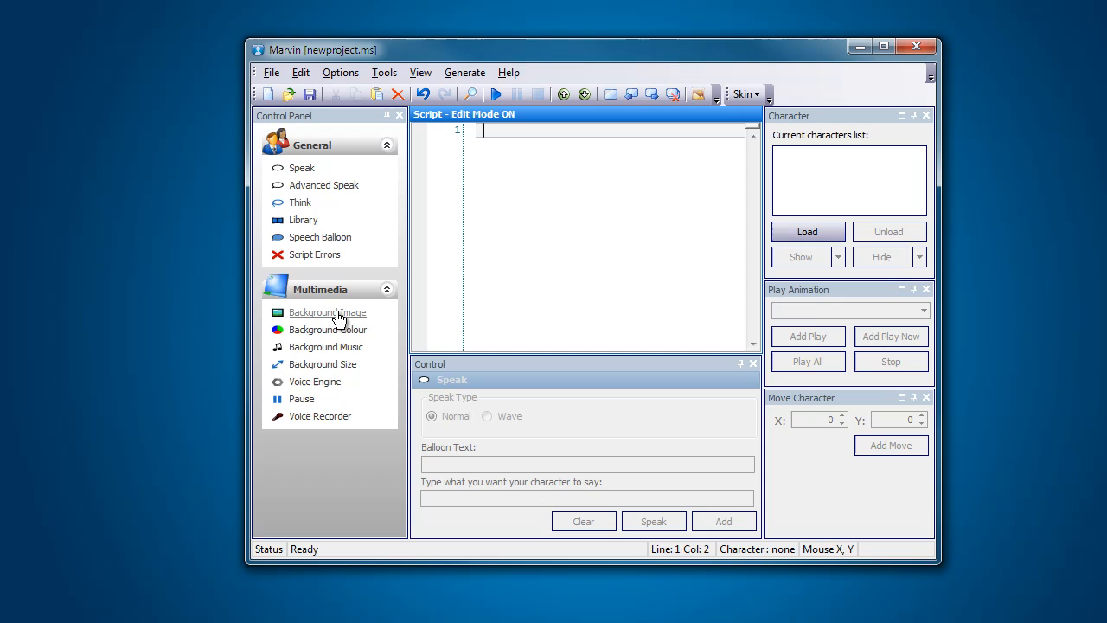
Step: Browse to the ppt folder and load Slide4 as the background image
click(327, 312)
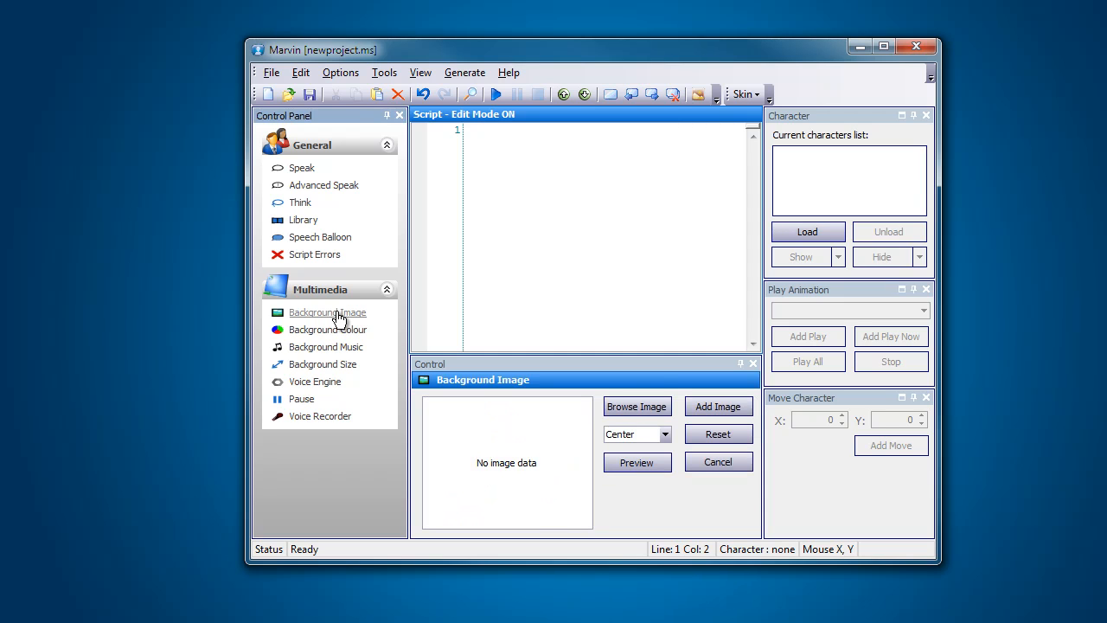
click(636, 407)
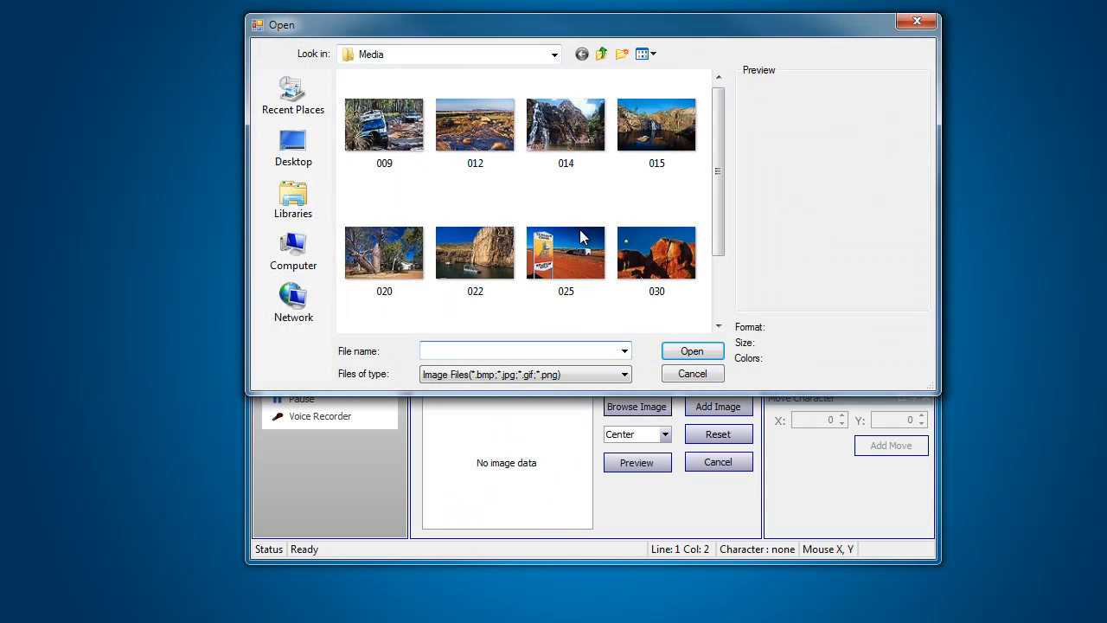
click(292, 147)
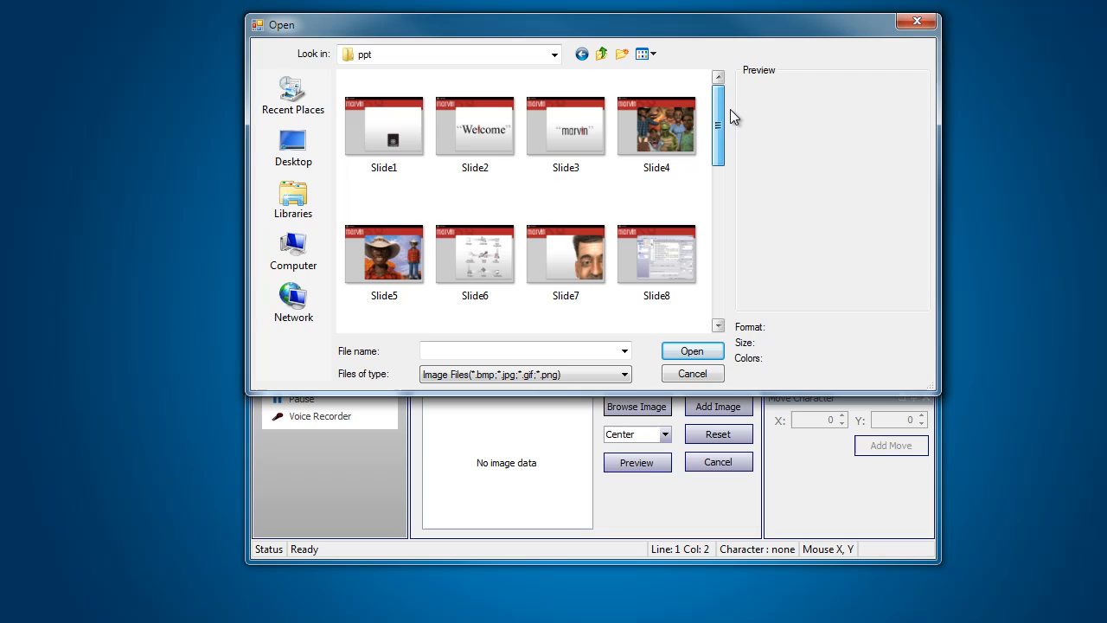
click(656, 125)
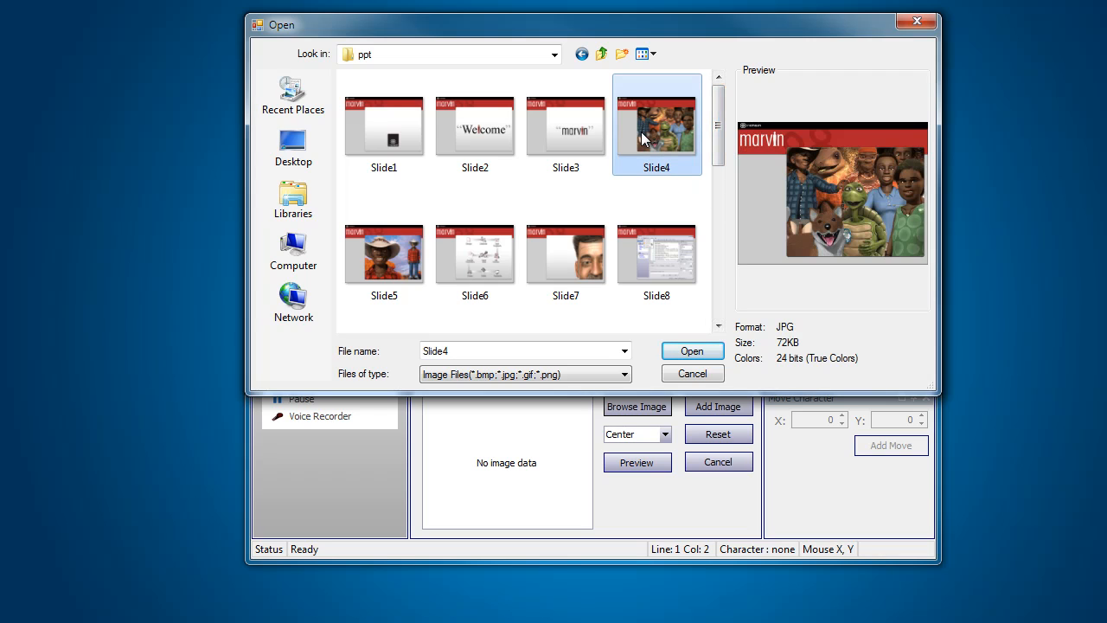
mouse_move(645, 138)
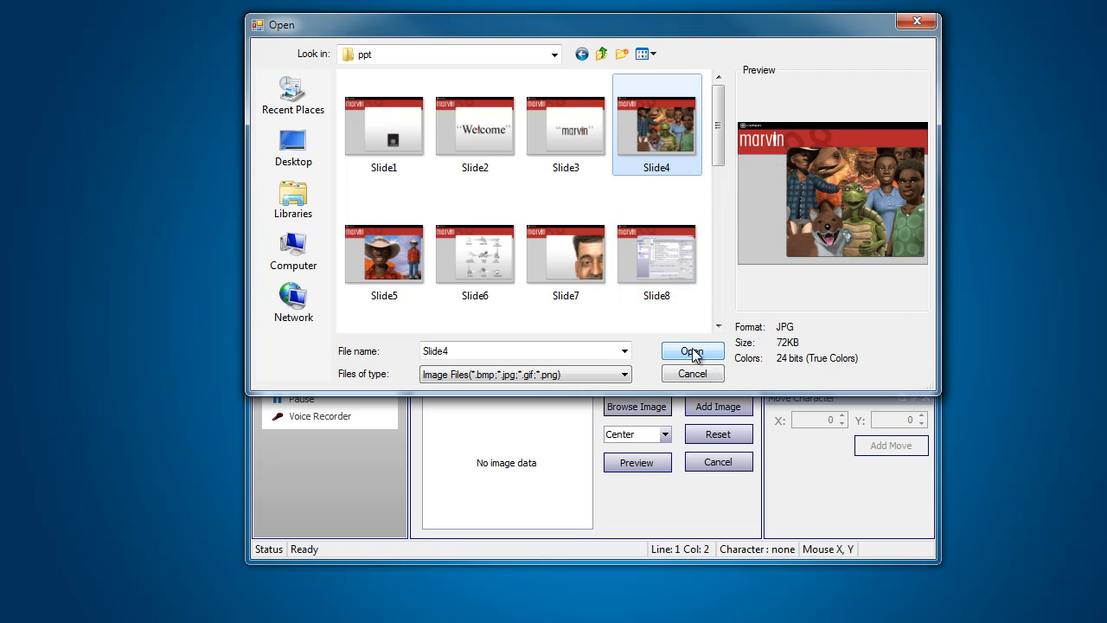
click(692, 350)
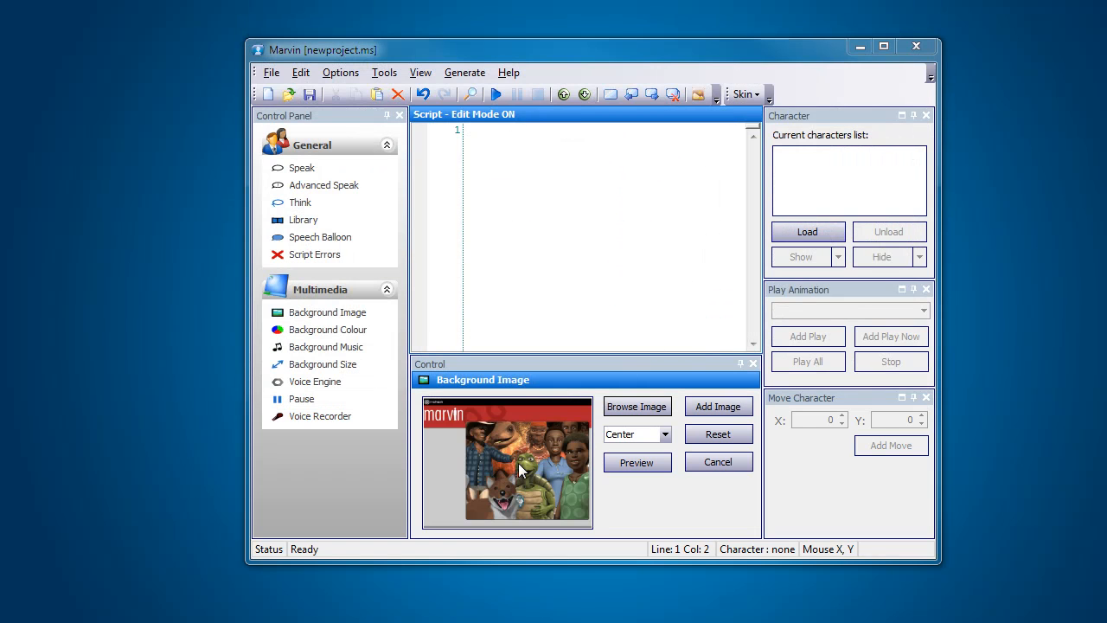
mouse_move(665, 433)
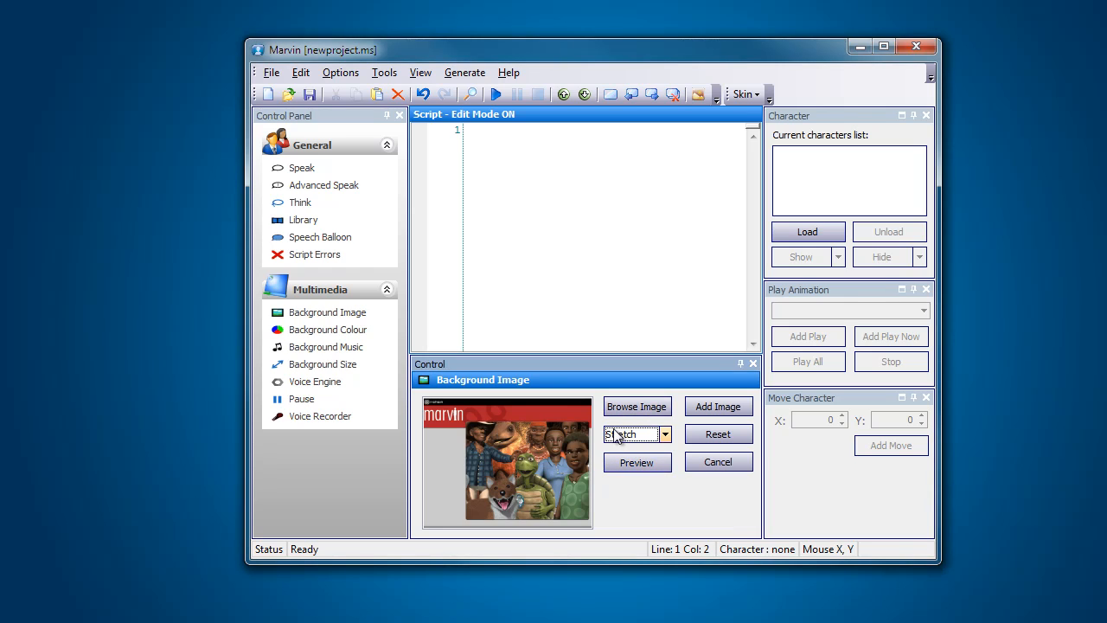
Step: Set the Slide4 background position to Stretch and add its Background.Load line
click(718, 406)
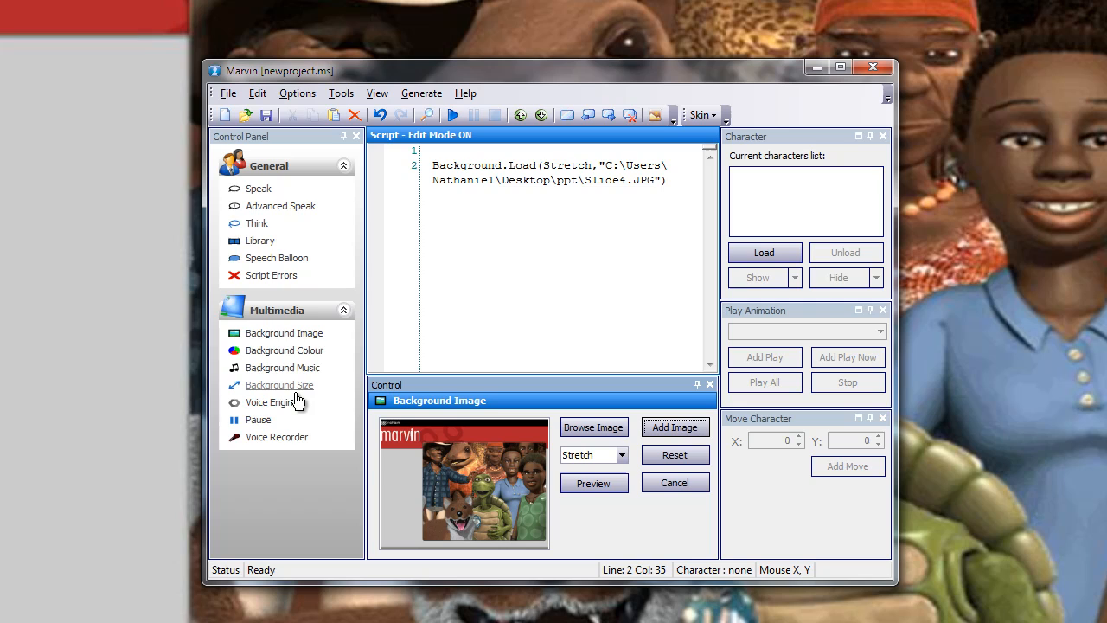
click(279, 384)
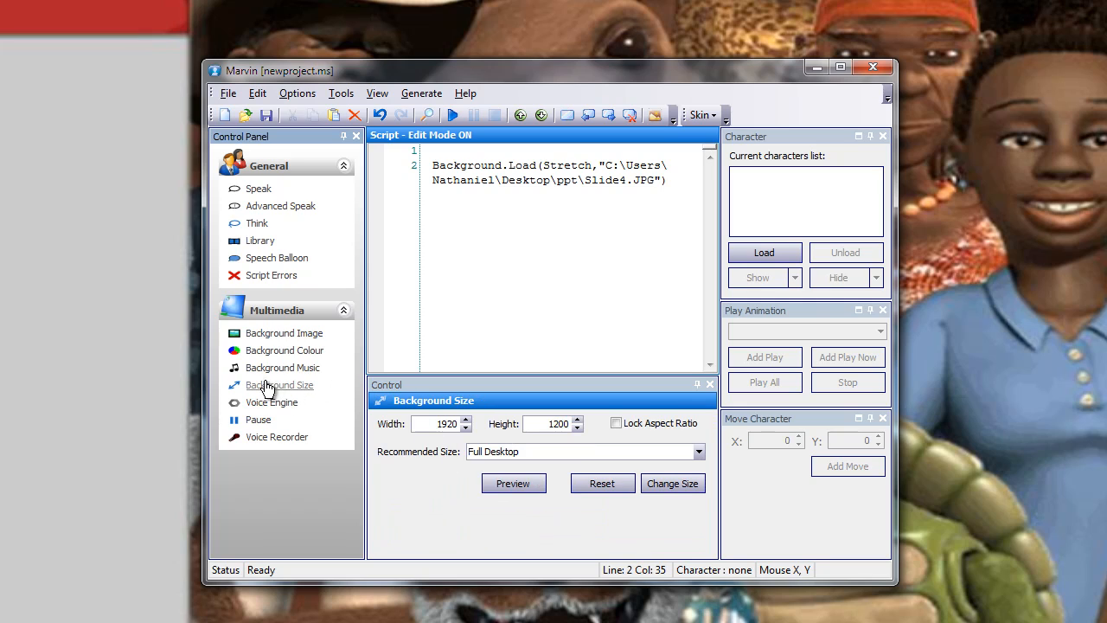
mouse_move(281, 389)
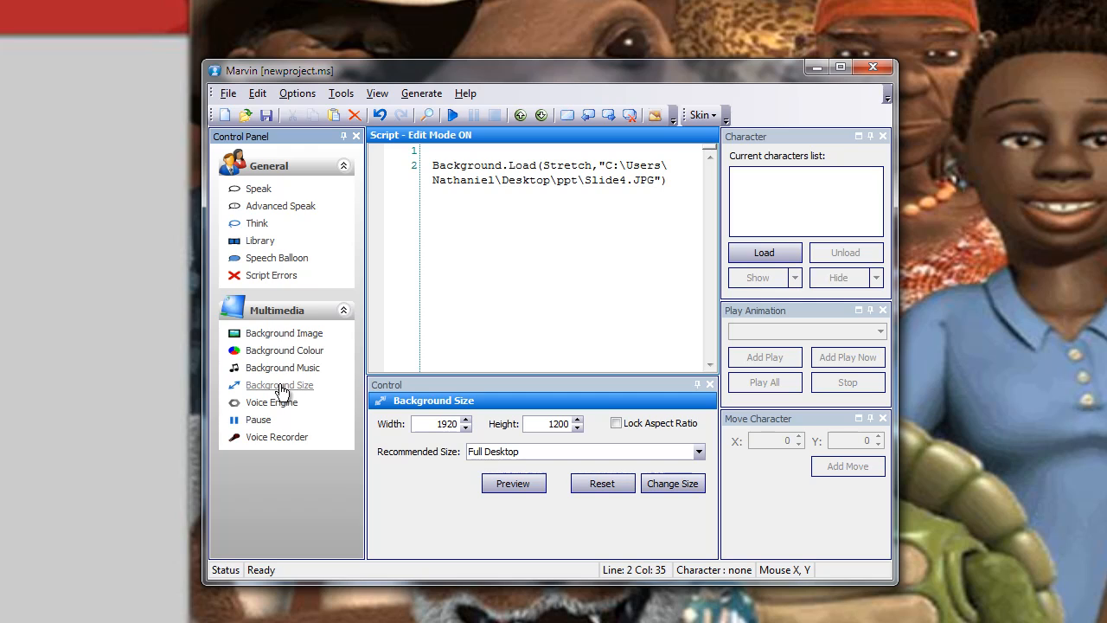
mouse_move(415, 450)
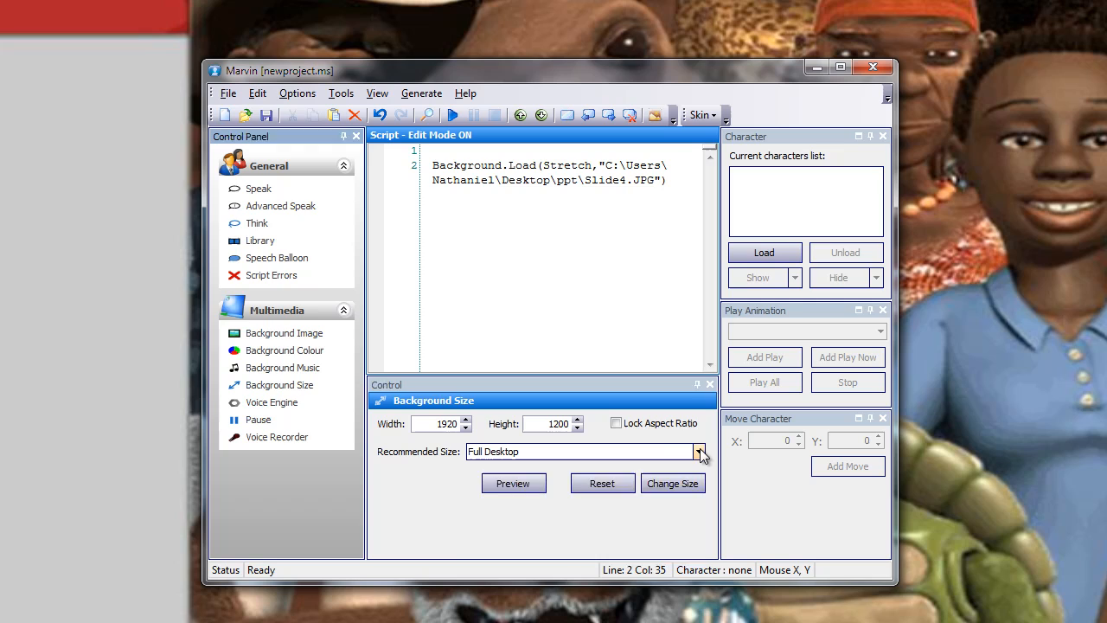
Step: Apply the PAL DVD 720 x 576 preset as the background size
click(698, 450)
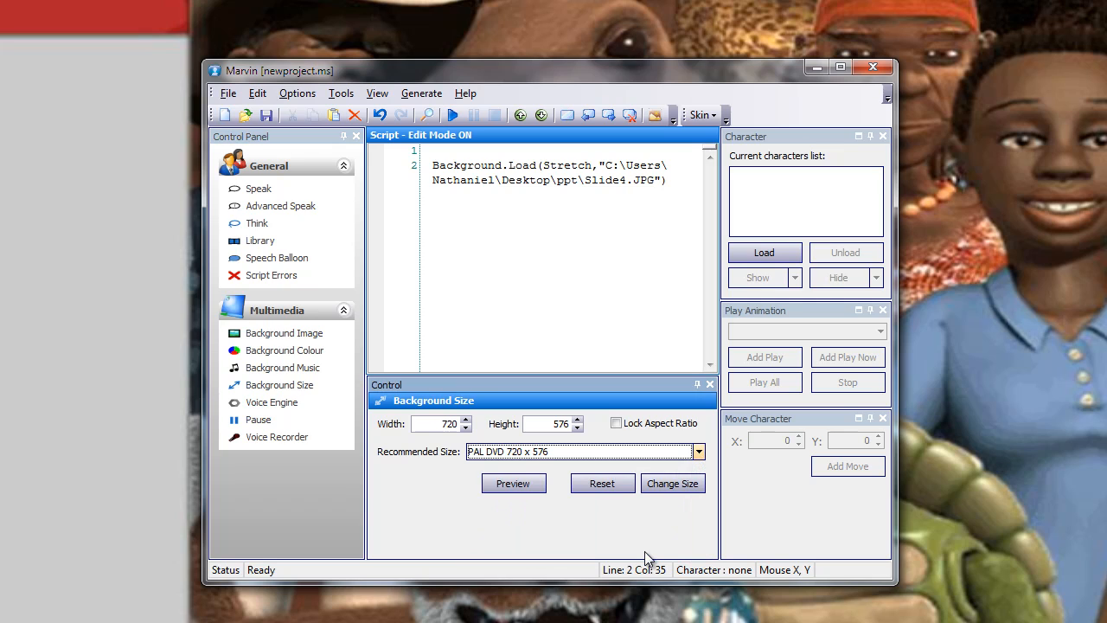
mouse_move(577, 523)
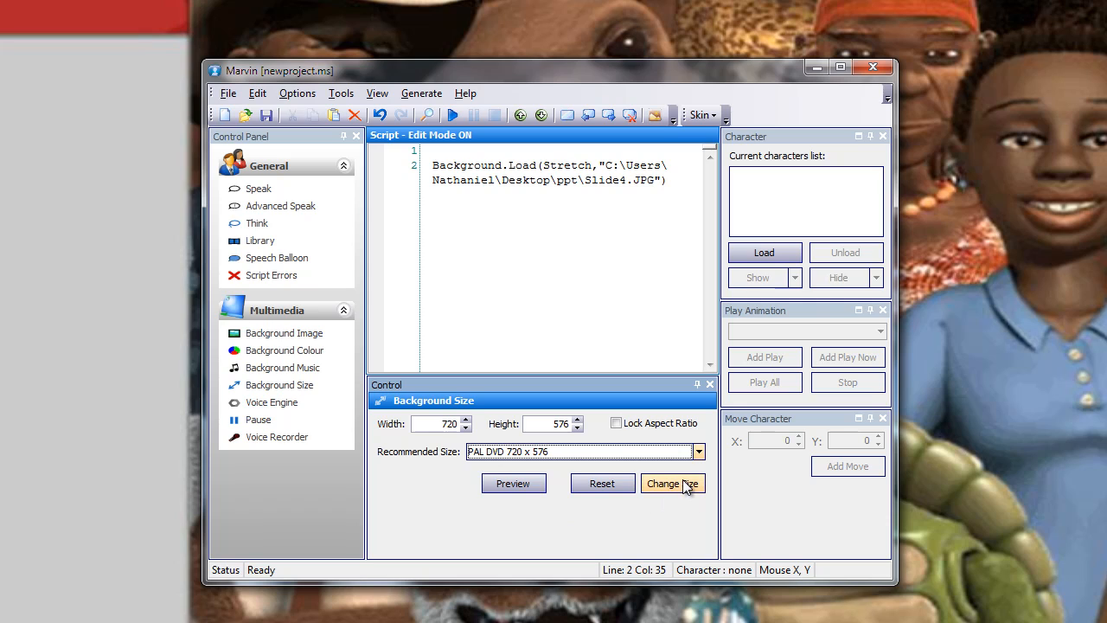
click(672, 482)
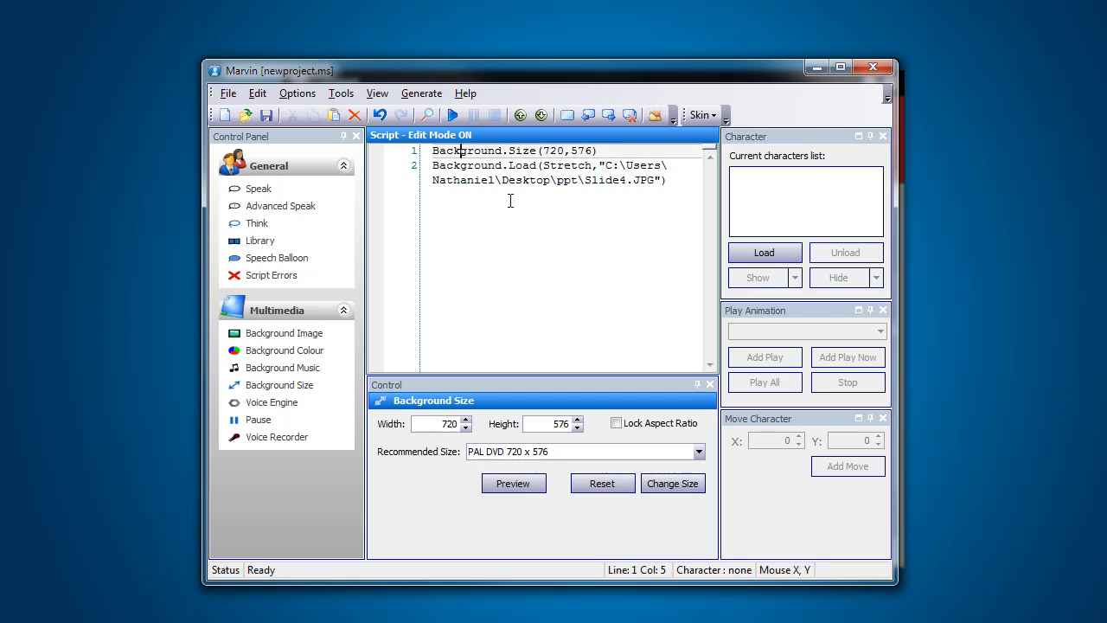
mouse_move(603, 198)
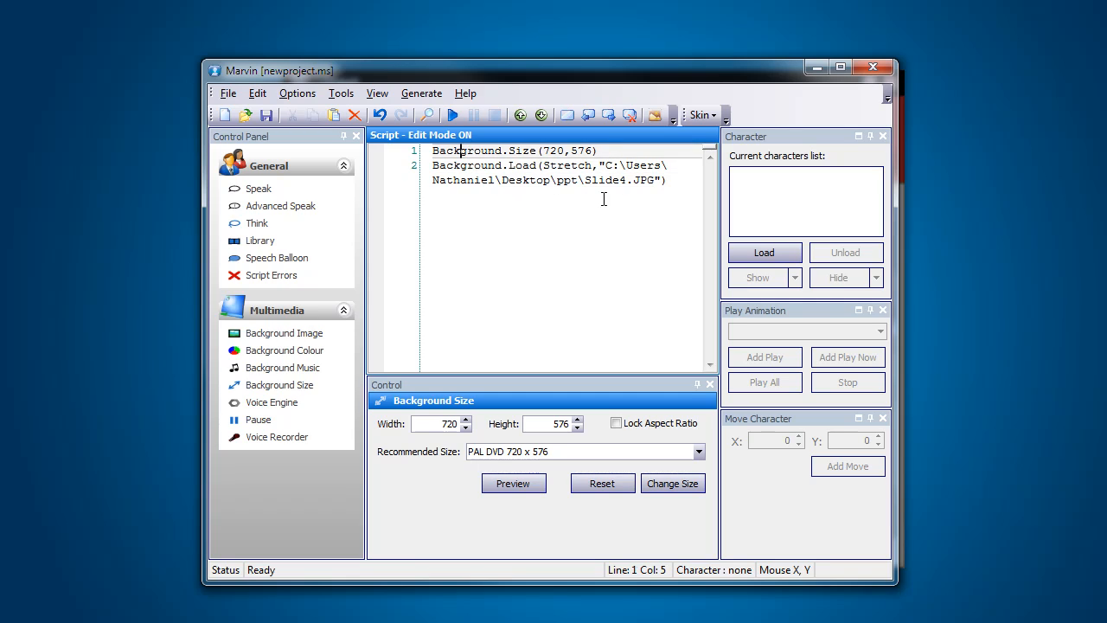
mouse_move(591, 184)
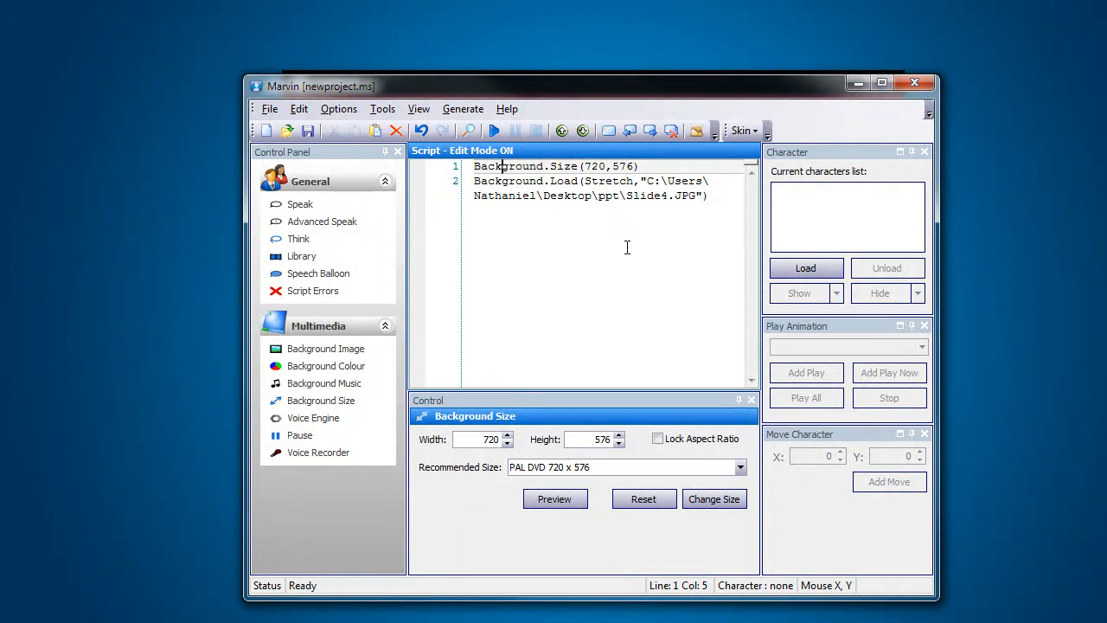
mouse_move(565, 341)
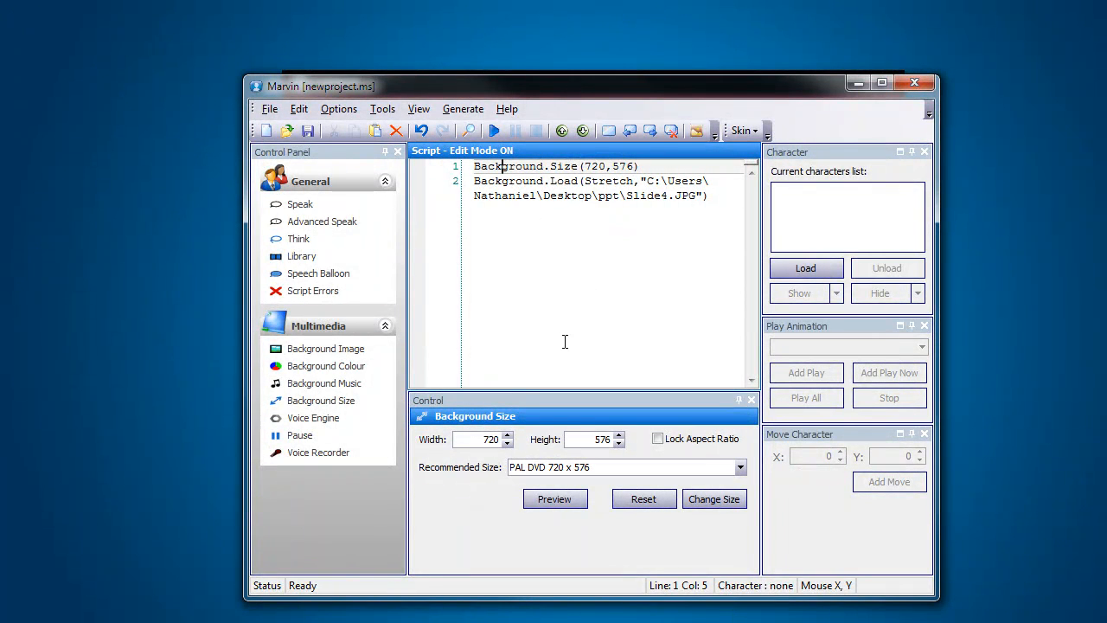
mouse_move(517, 296)
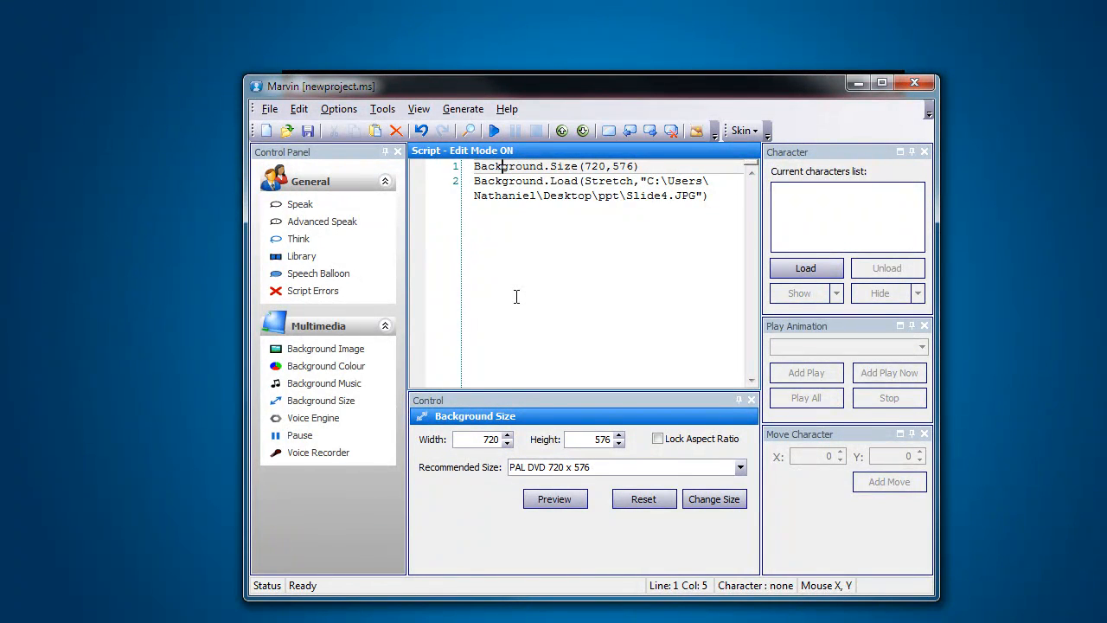
mouse_move(586, 201)
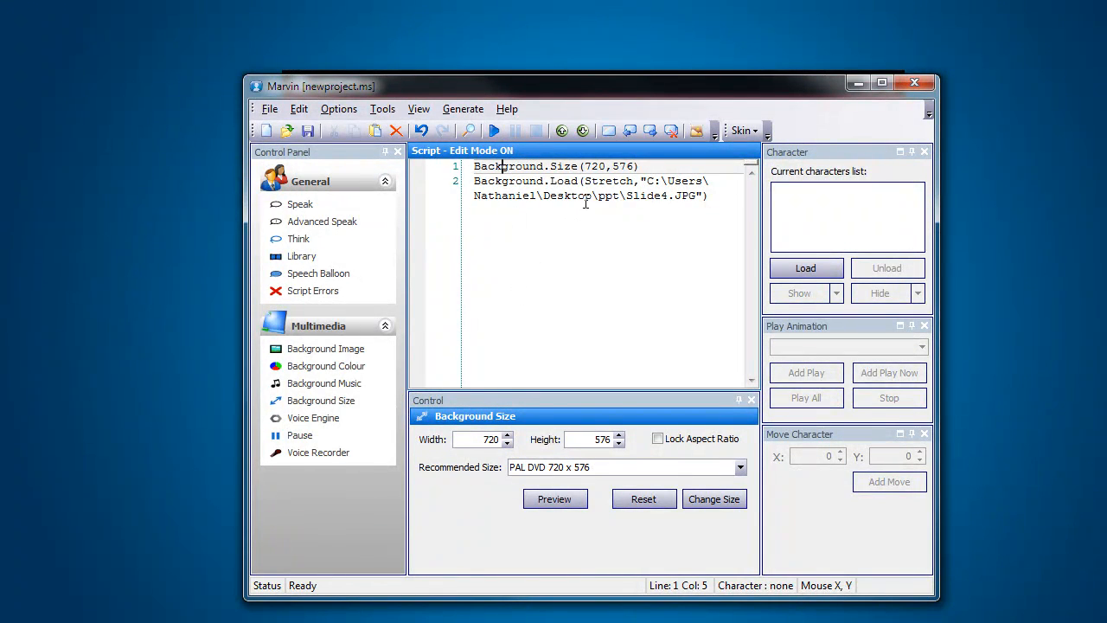